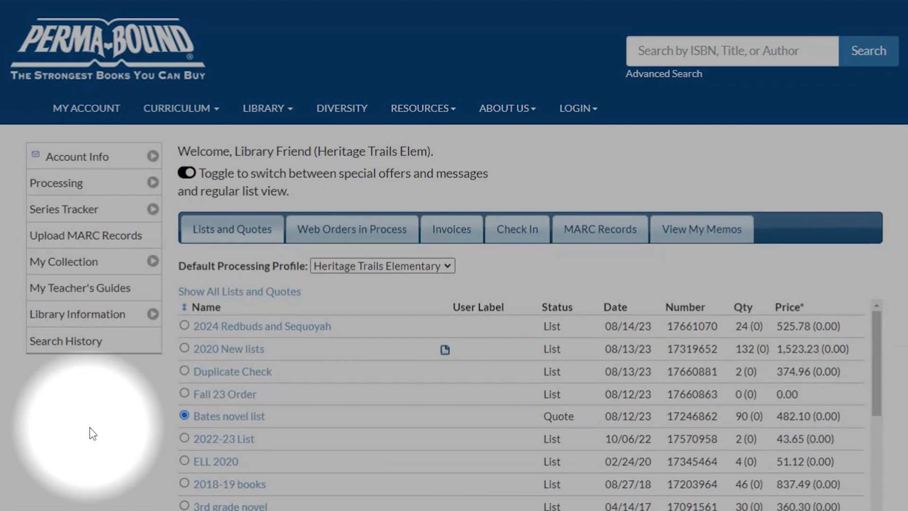
pyautogui.moveTo(94, 434)
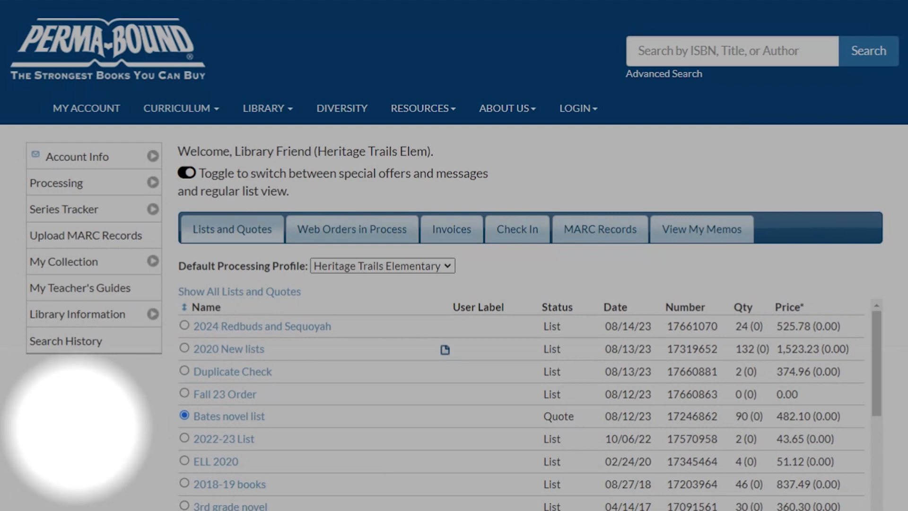
pyautogui.moveTo(177, 425)
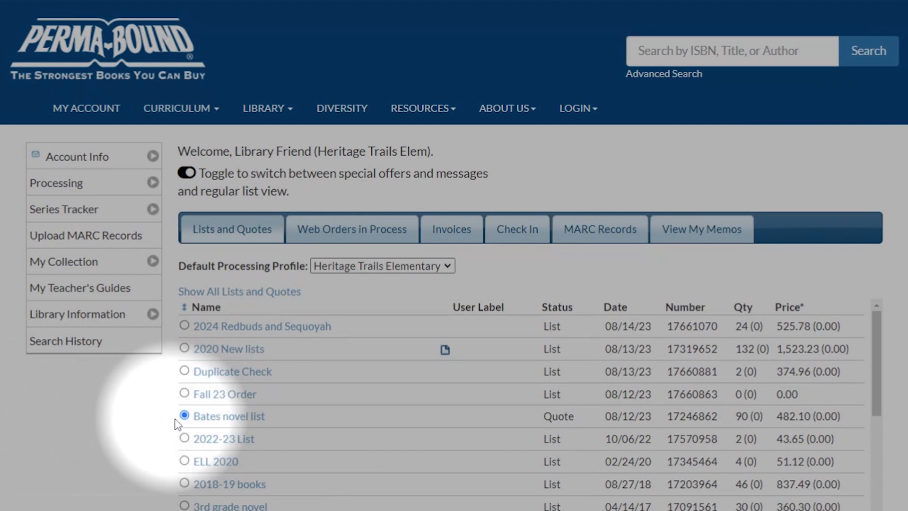
pyautogui.moveTo(556, 416)
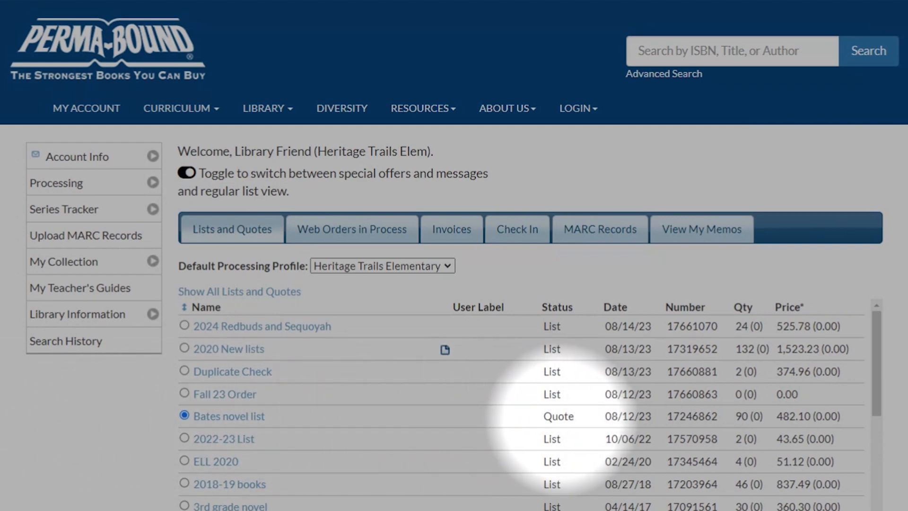
pyautogui.moveTo(229, 417)
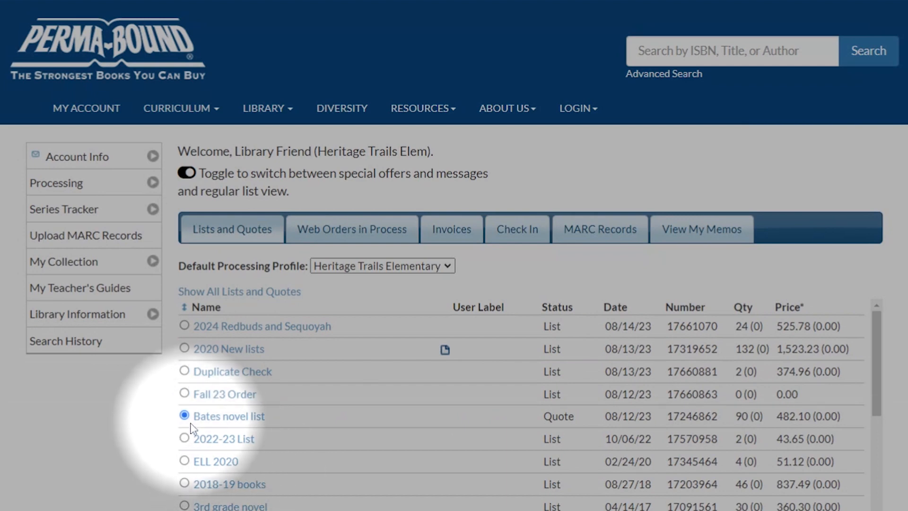
# Step: Create an editable copy of the locked quote named 'copy of Bates novel list' via Copy/Merge/Split
pyautogui.scroll(-3)
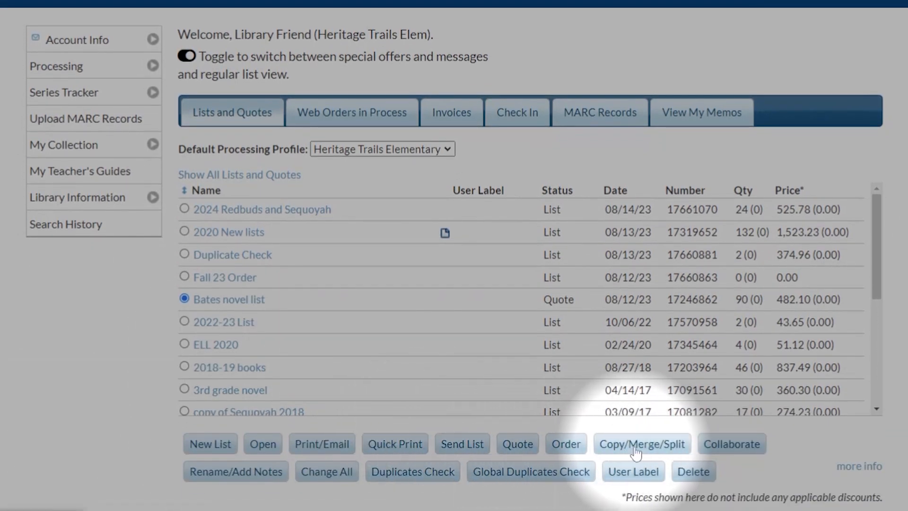
pyautogui.click(641, 443)
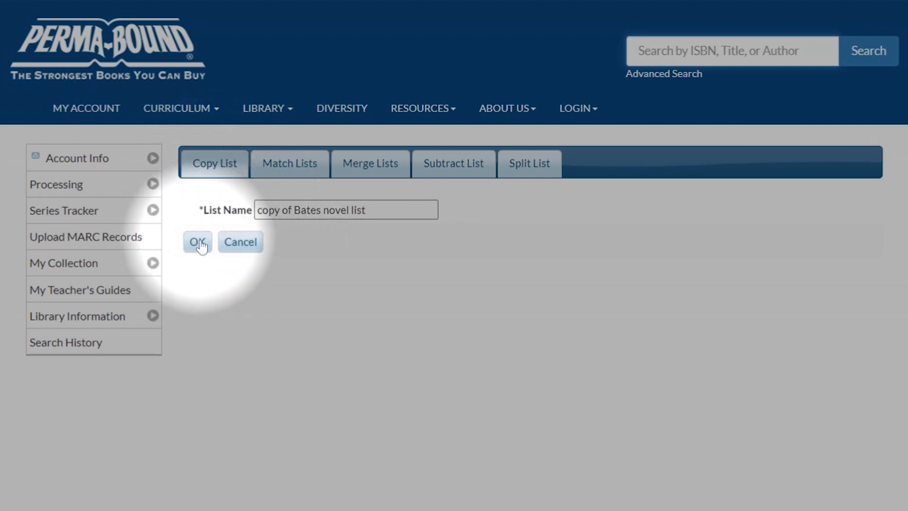
pyautogui.click(197, 242)
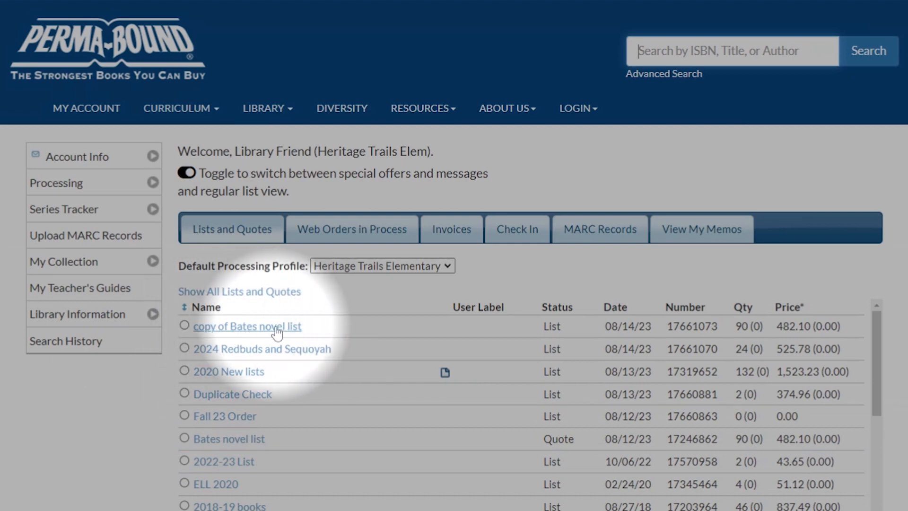
pyautogui.moveTo(744, 393)
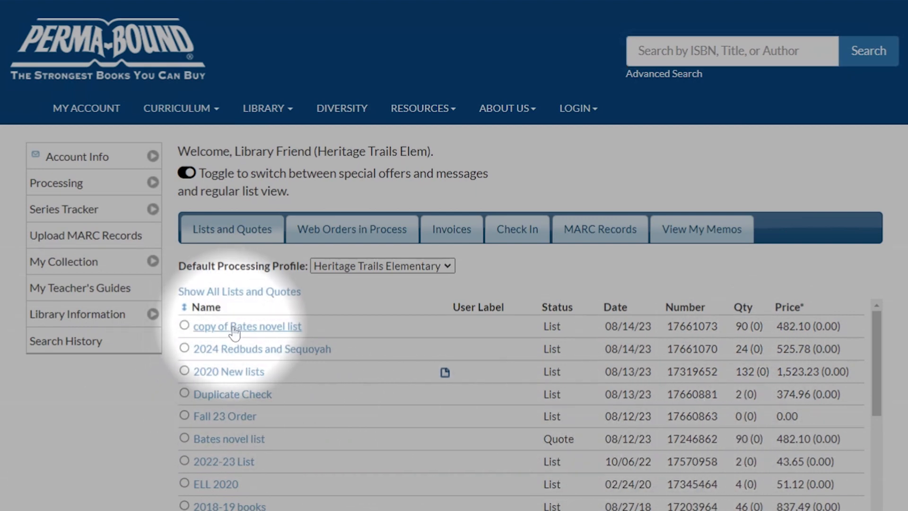
# Step: View the copied list's 90 book items starting with The Candy Corn Contest
pyautogui.click(246, 326)
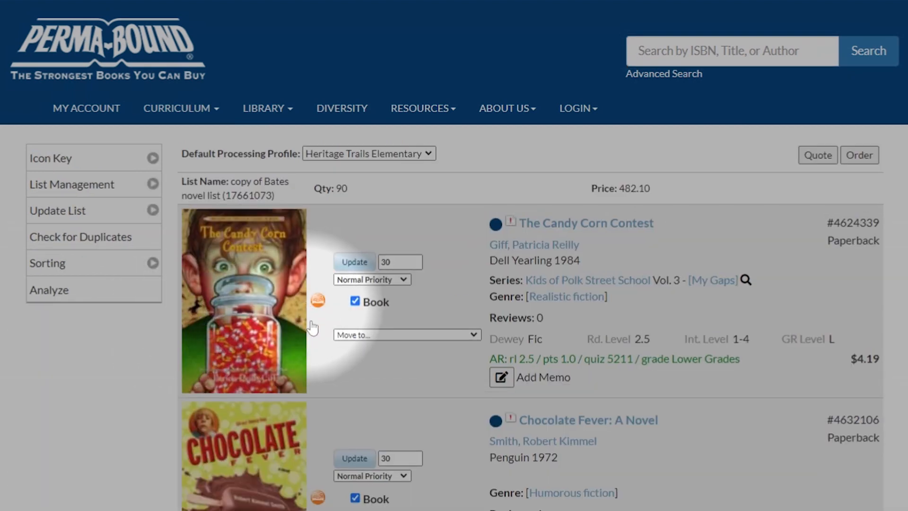
pyautogui.scroll(-3)
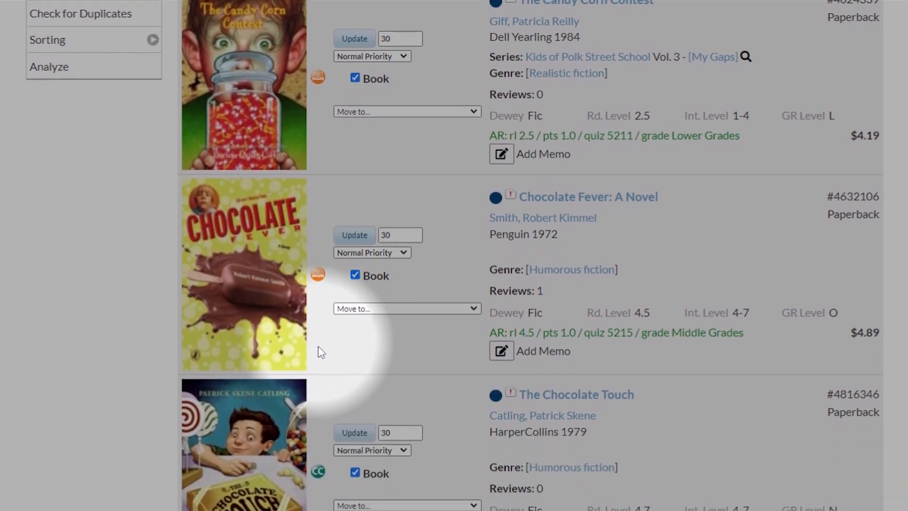
pyautogui.scroll(3)
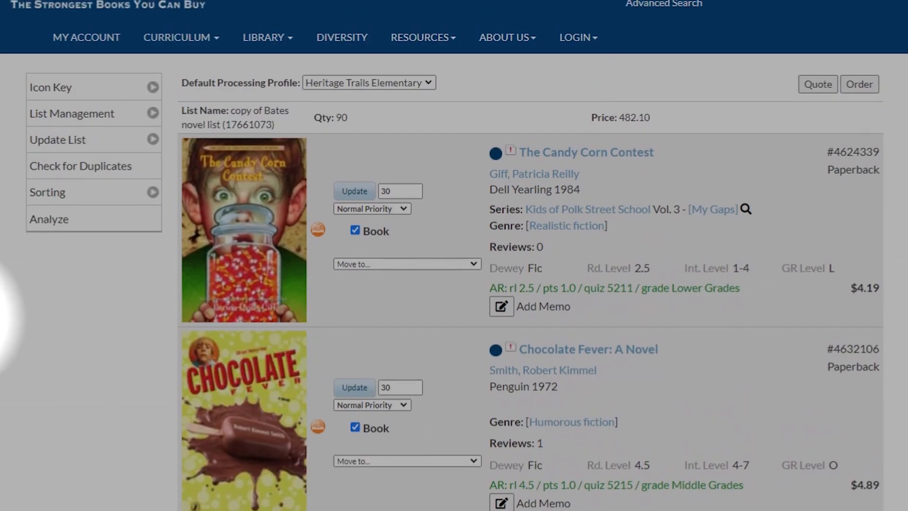